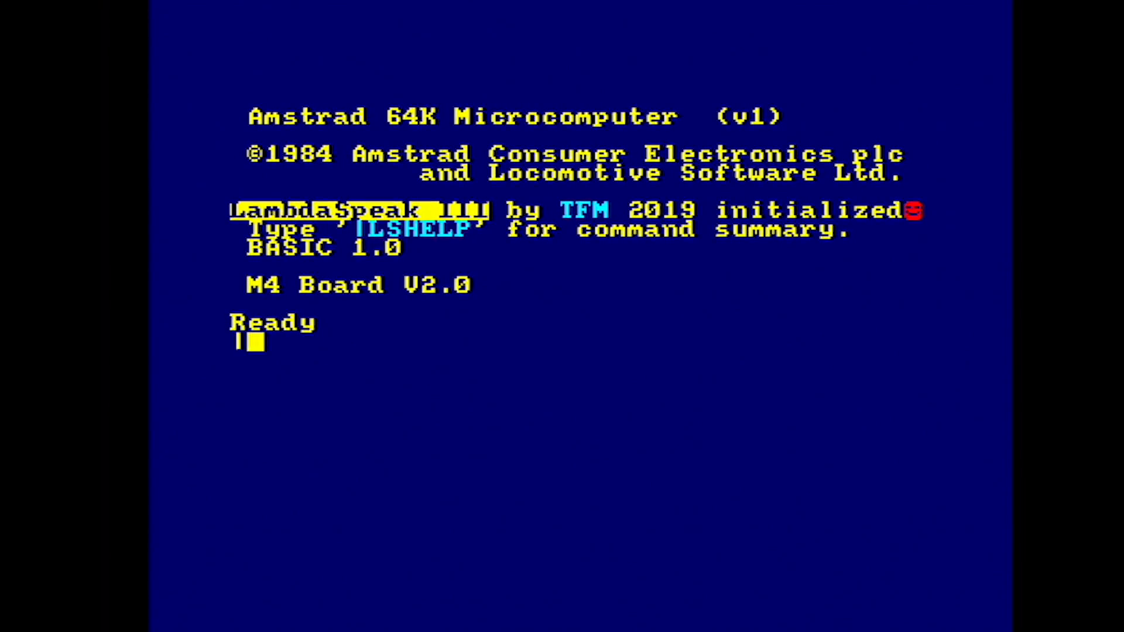
- Enter |LSHELP to list the LambdaSpeak III RSX commands
text(lshelp)
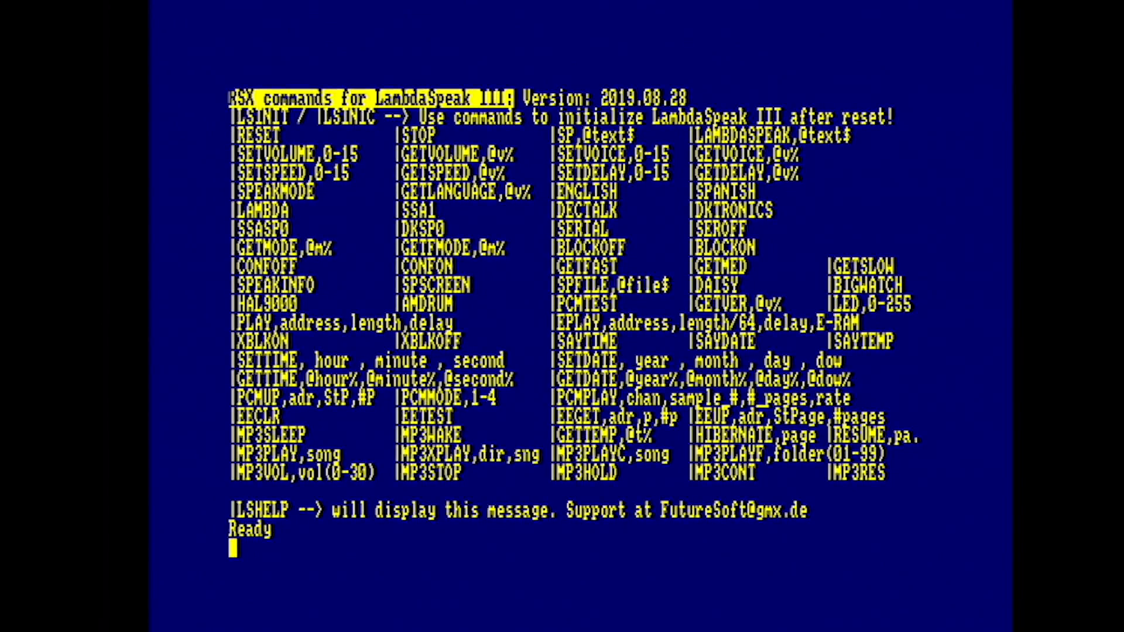
- Run |SAYTIME, |SAYDATE and then |PCMTEST on the LambdaSpeak
text(|s)
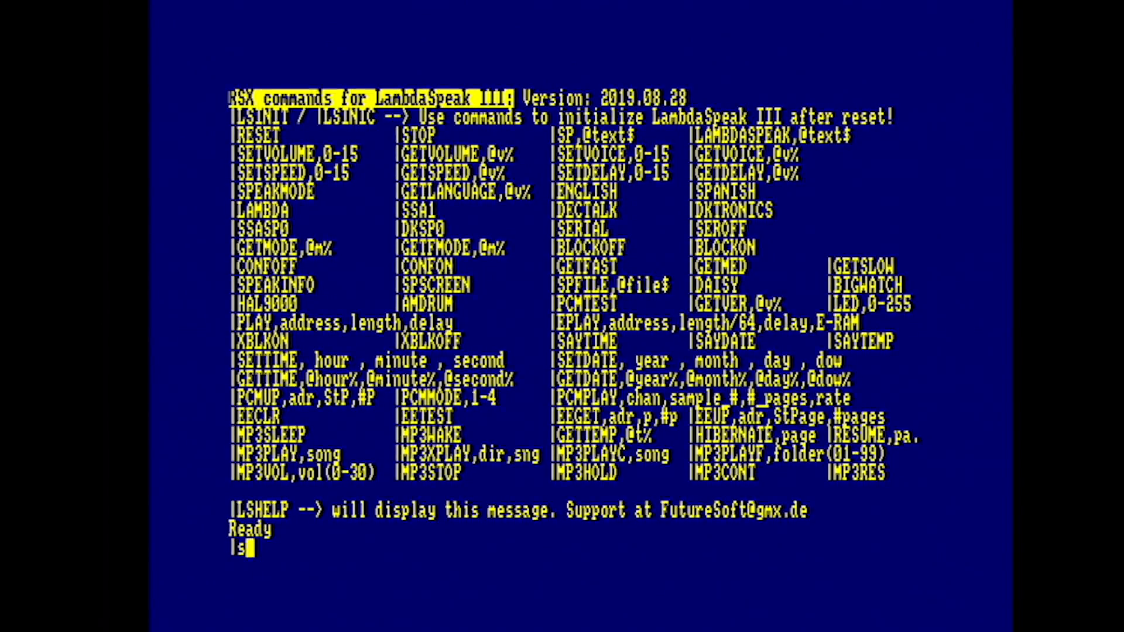
text(aytime)
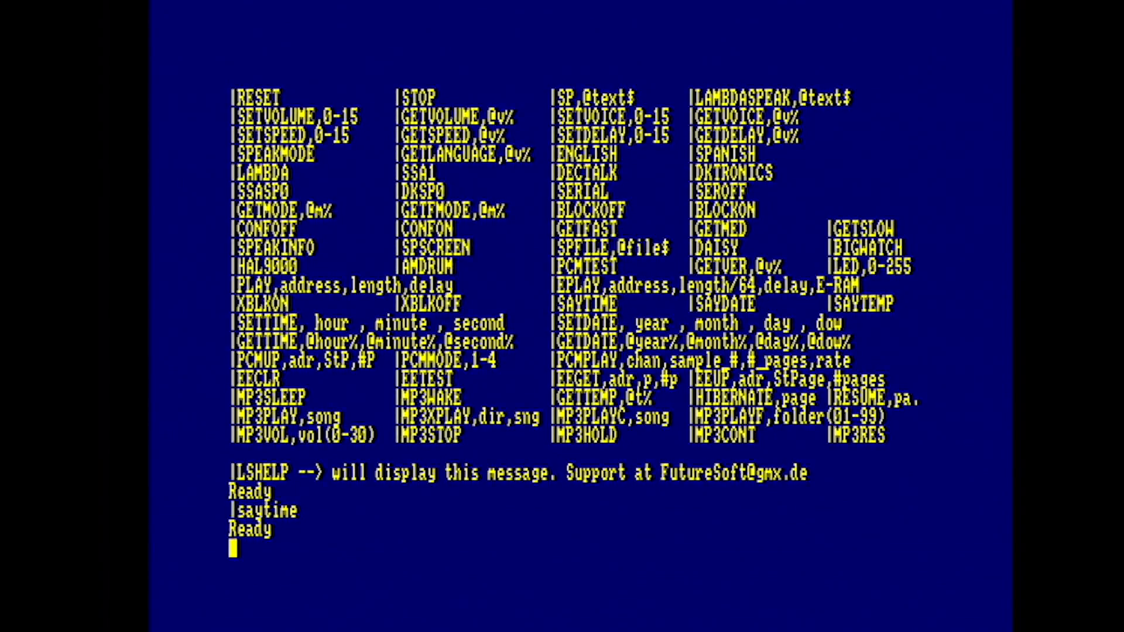
text(saydate)
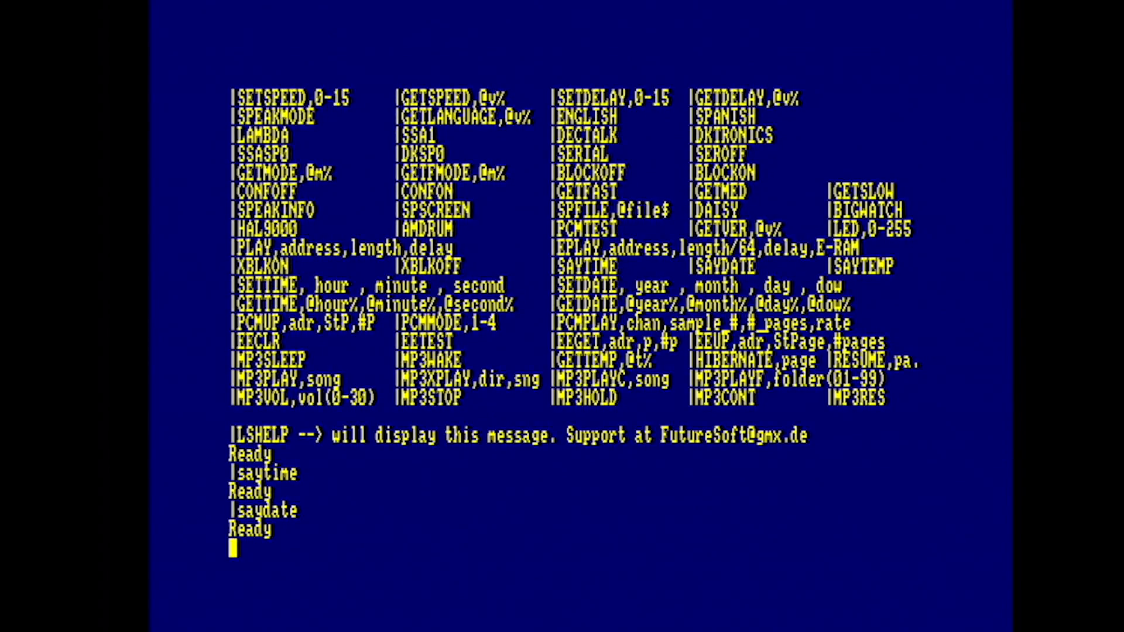
text(PCMTEST)
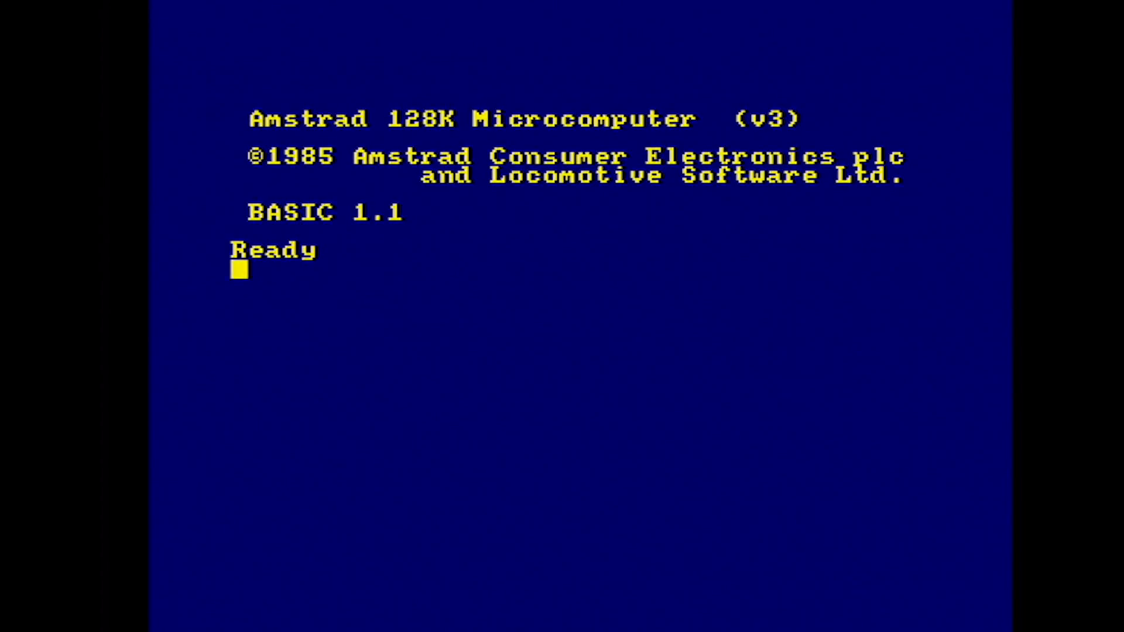
- Catalogue the disc with CAT and load the program with RUN"DISC
text(cat)
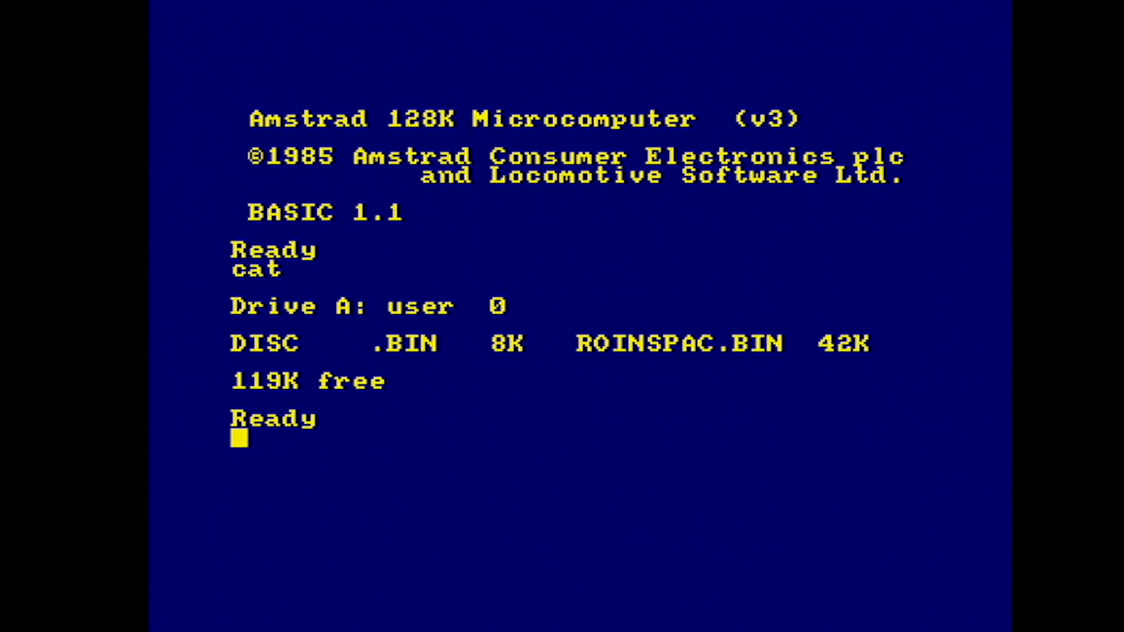
text(run")
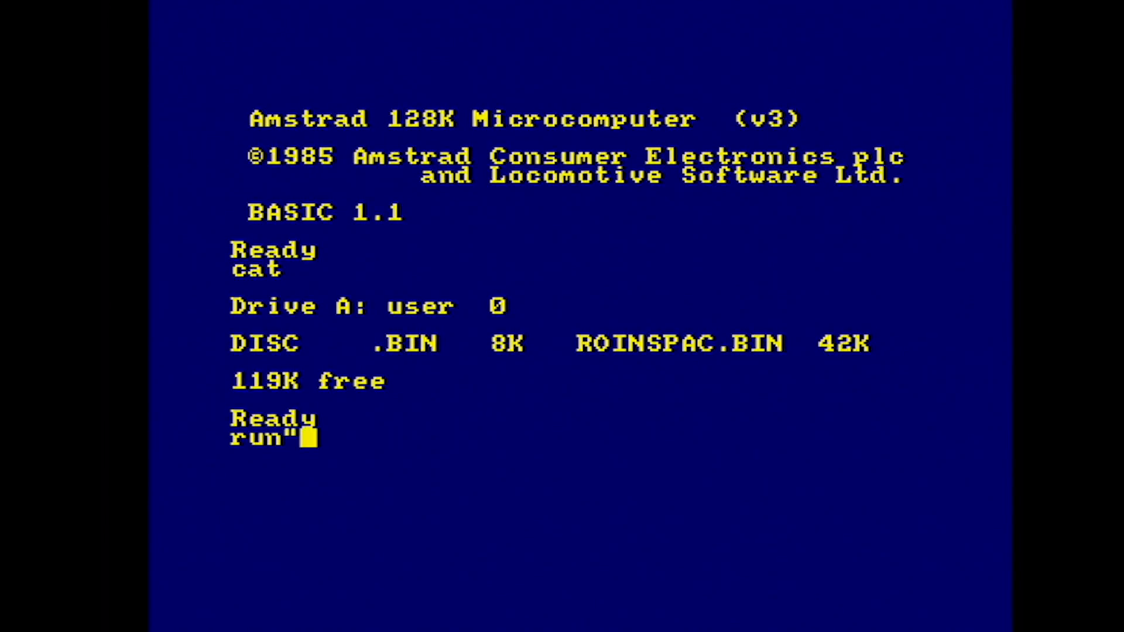
text(disc)
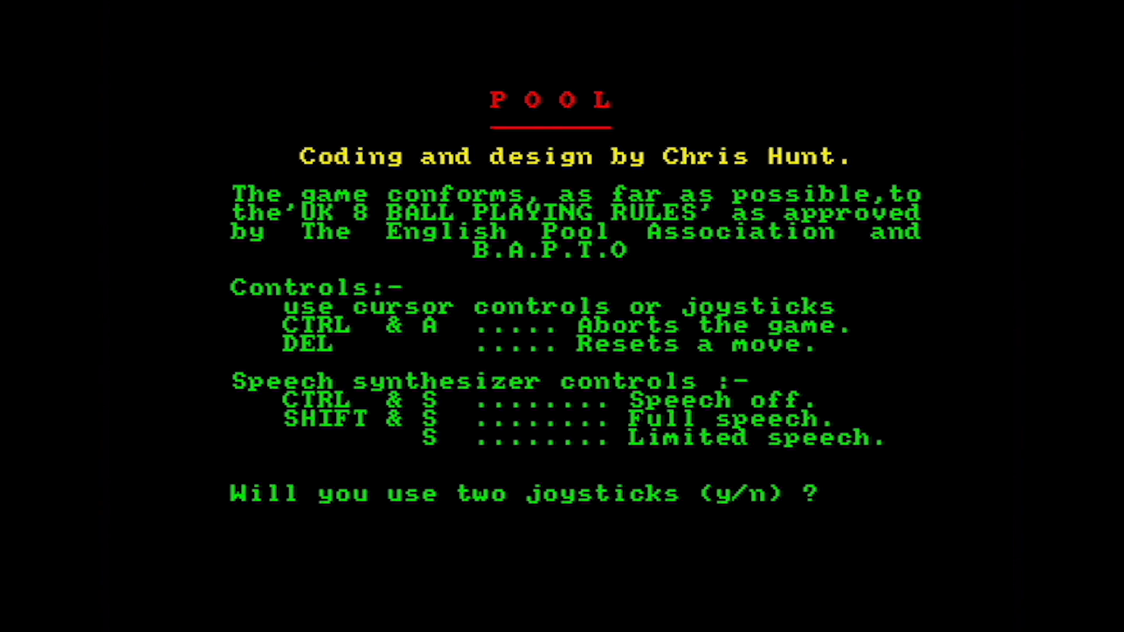
- Answer N to the two-joysticks question and start Pool
key(n)
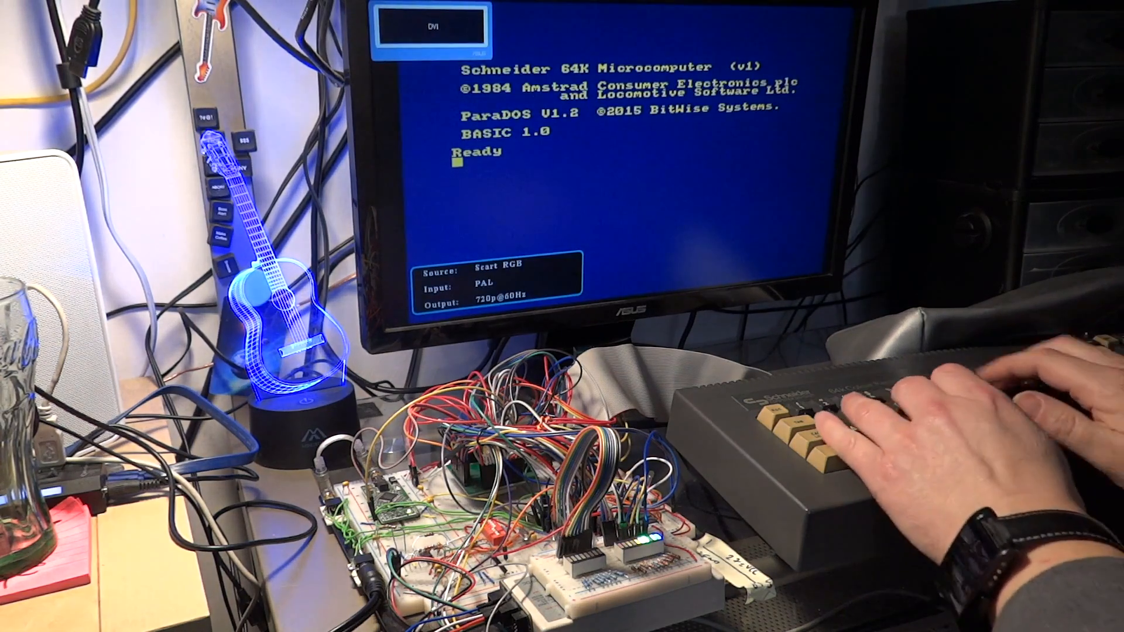
- Send OUT &FBEE,&FC, then start typing CAT at the prompt
text(out &fbee,&f)
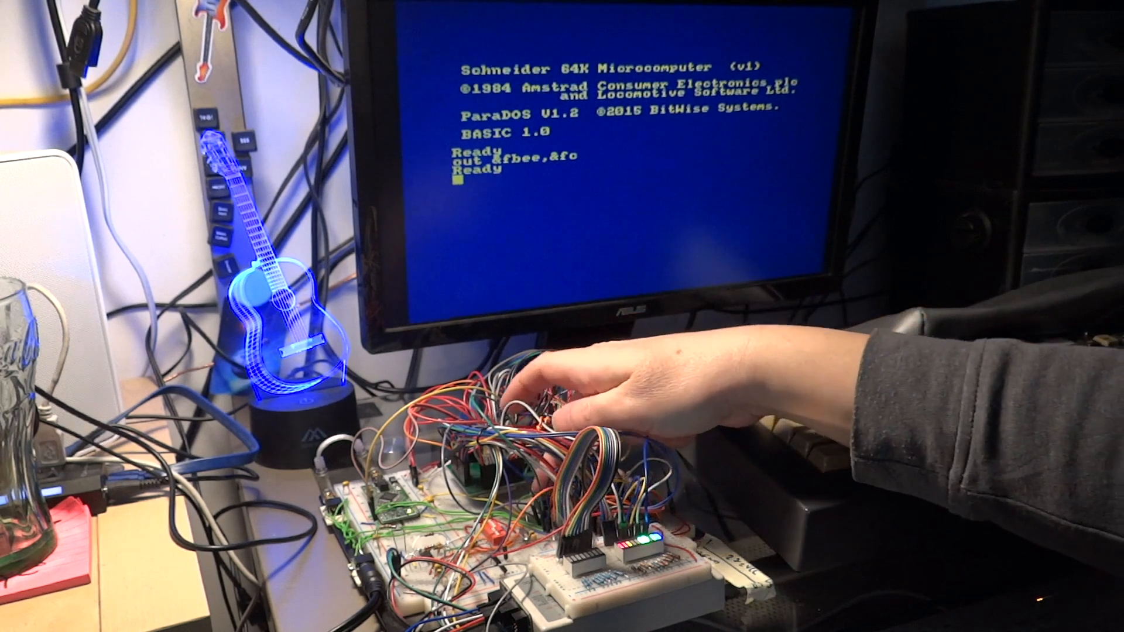
text(cat)
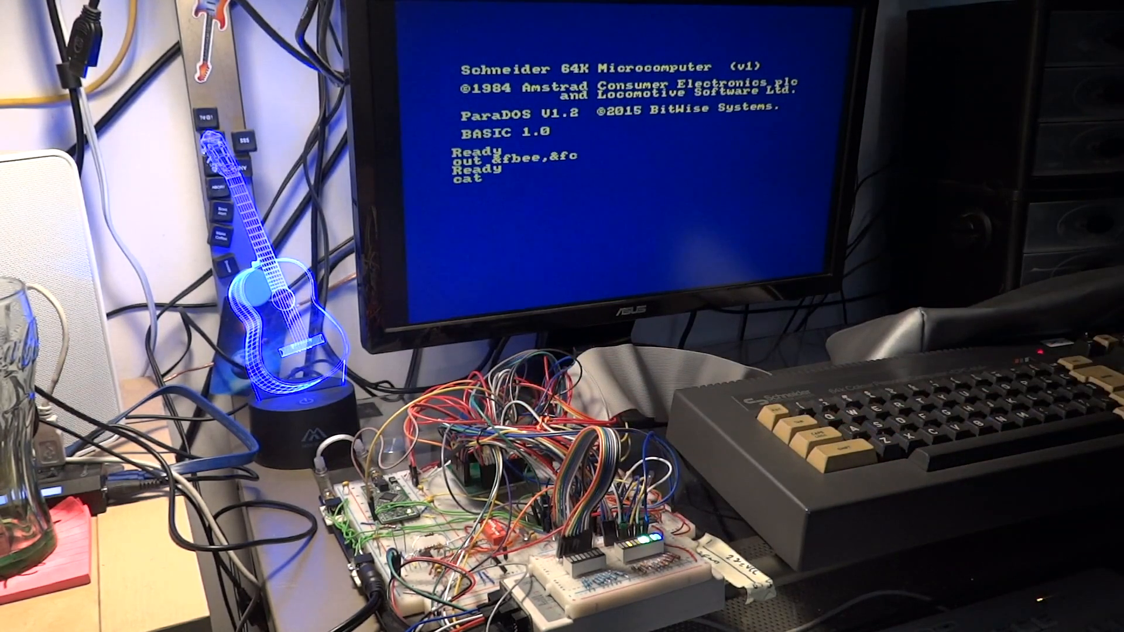
- Catalogue the disc, run "EEPCM", break it and LIST its code
text(run)
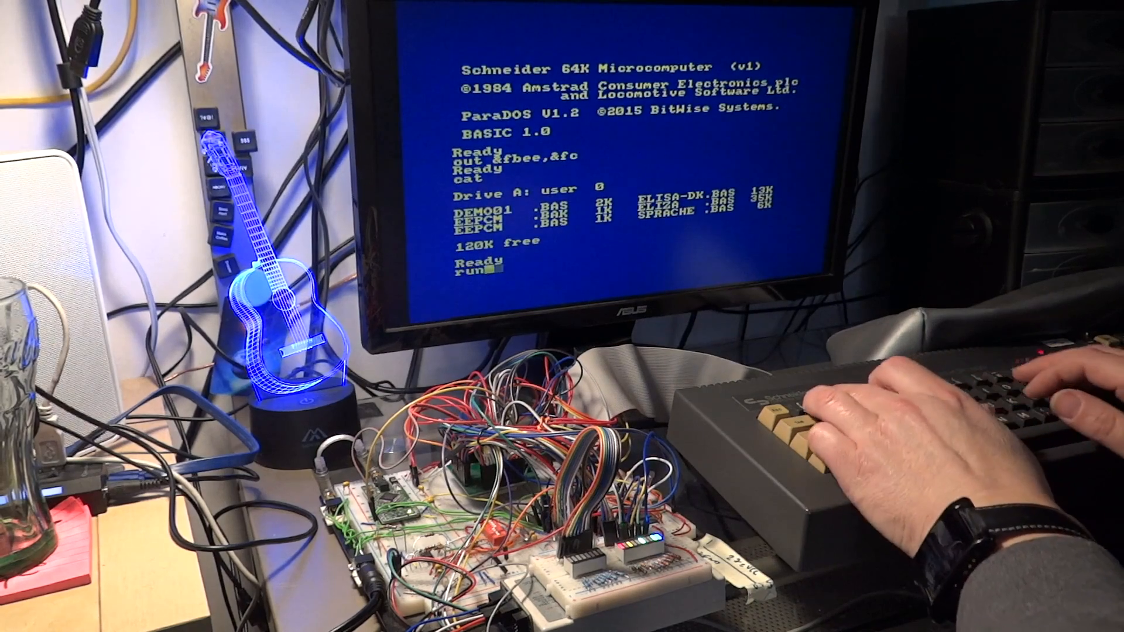
text("eepcm")
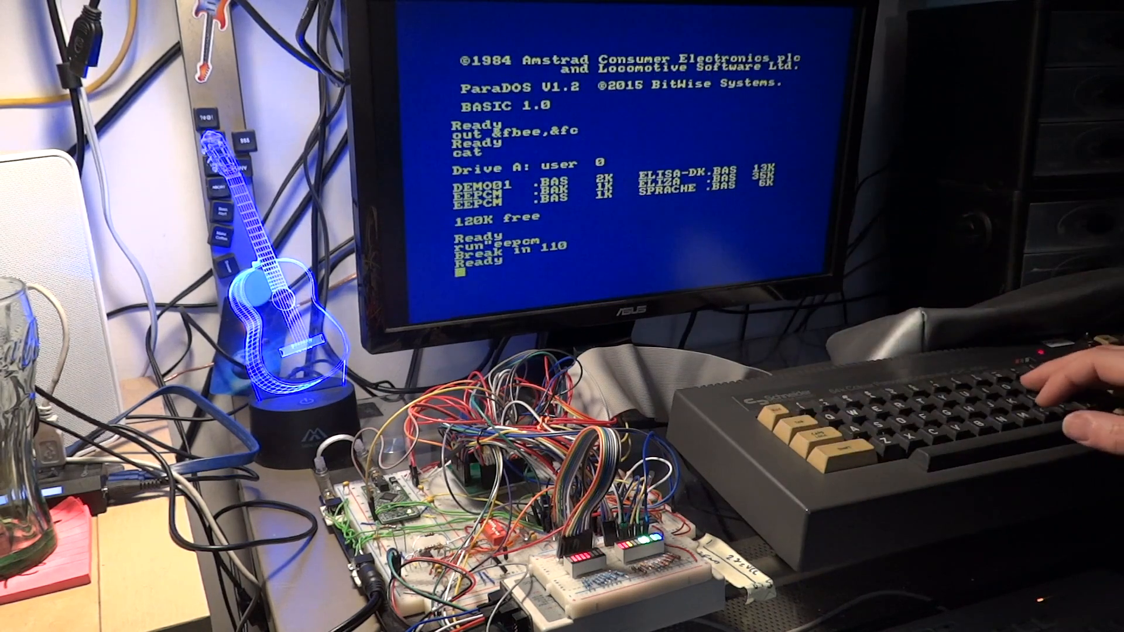
text(list)
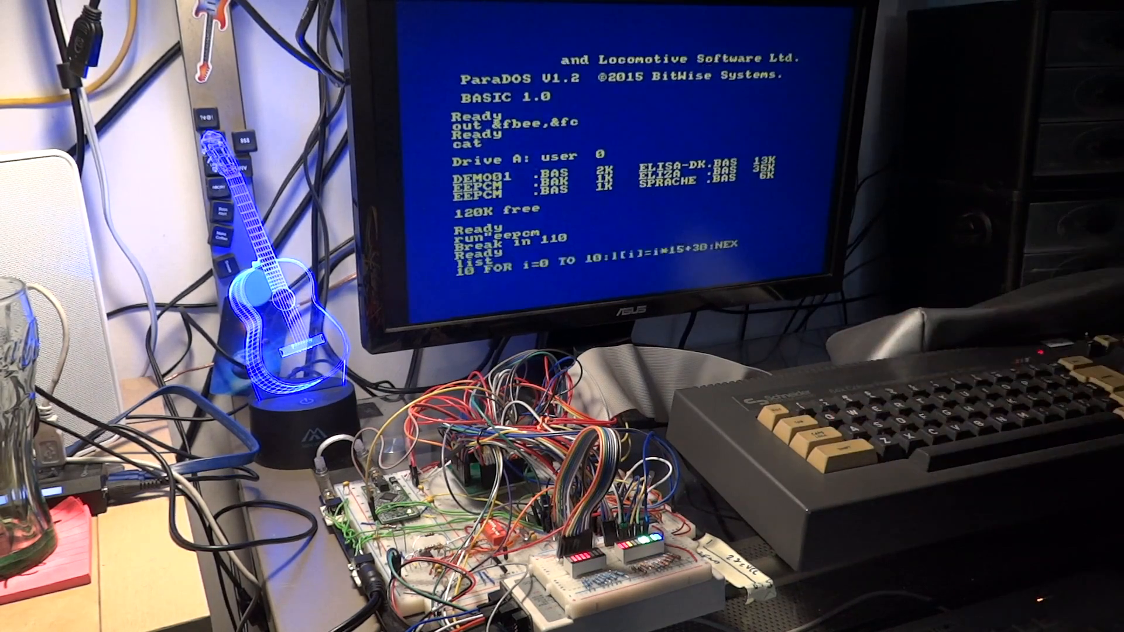